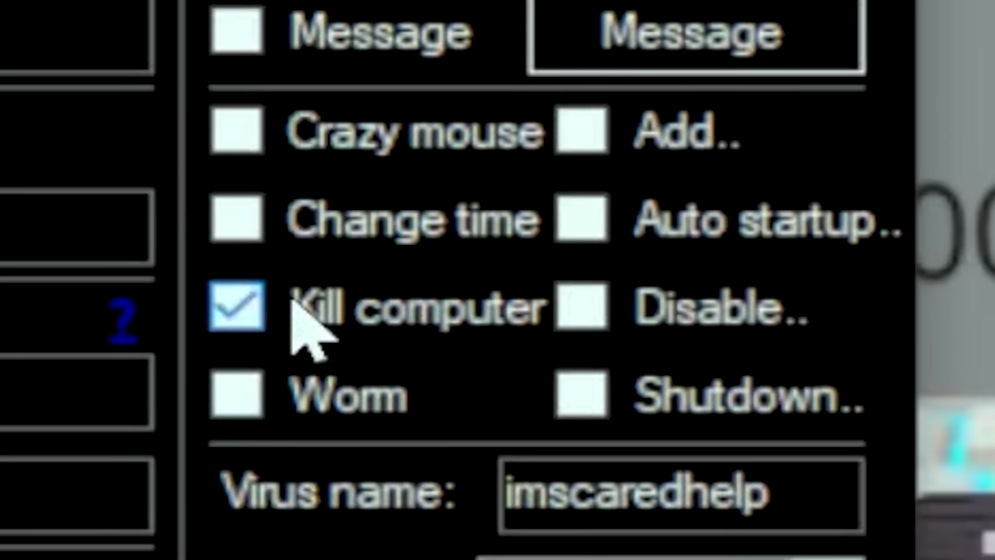
Step: Tick the Change time checkbox so it joins the enabled Kill computer option
click(236, 220)
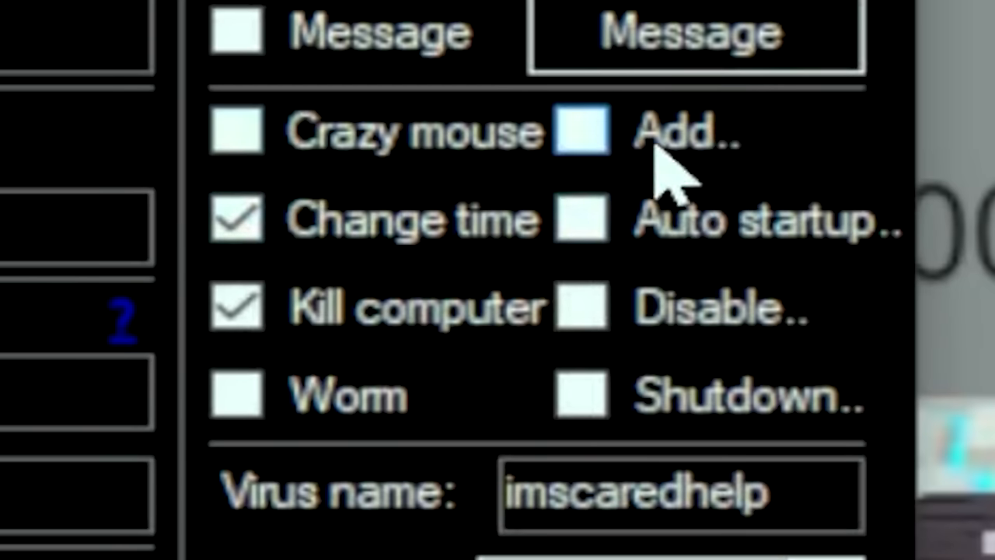